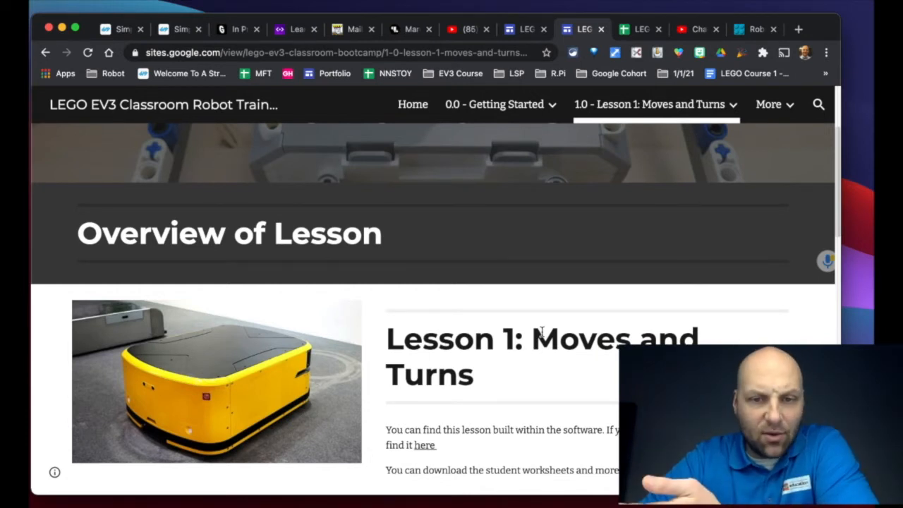
# Browse the top navigation menus, expanding Getting Started and the remaining site pages list
pyautogui.scroll(-3)
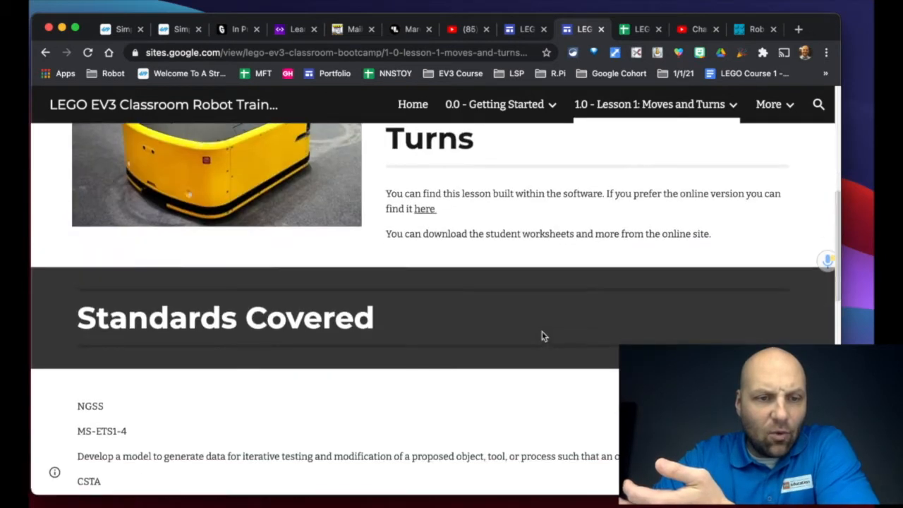
pyautogui.scroll(-3)
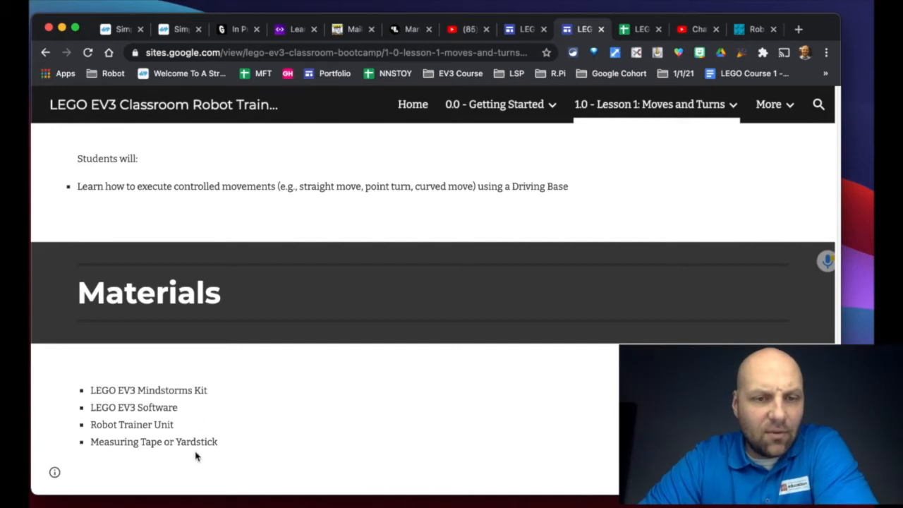
pyautogui.moveTo(322, 430)
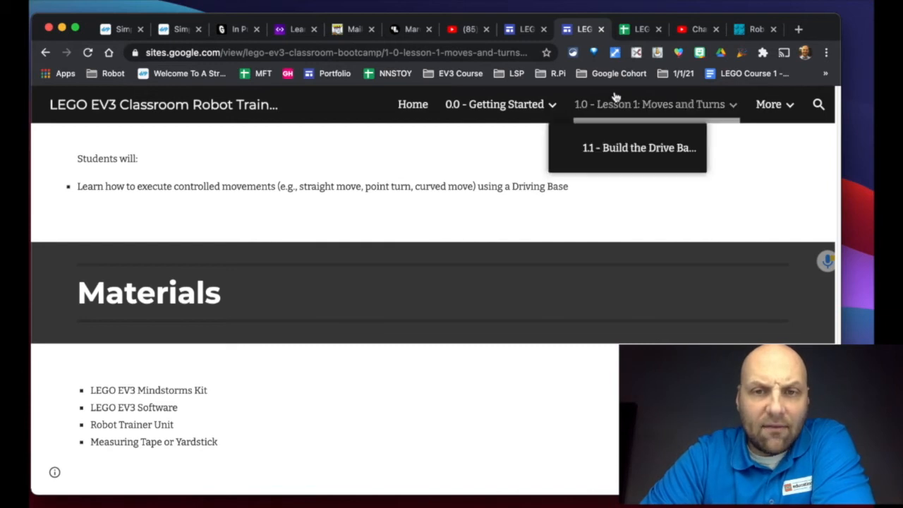
pyautogui.click(495, 104)
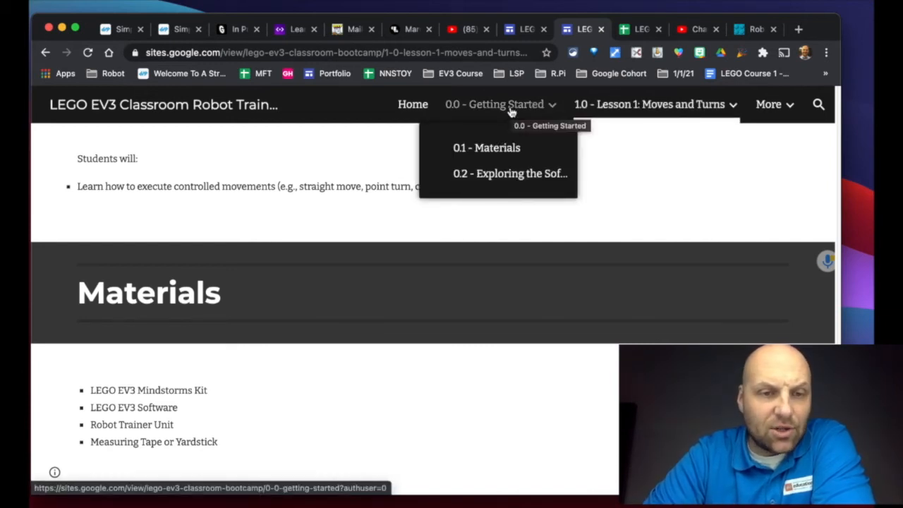
pyautogui.moveTo(626, 104)
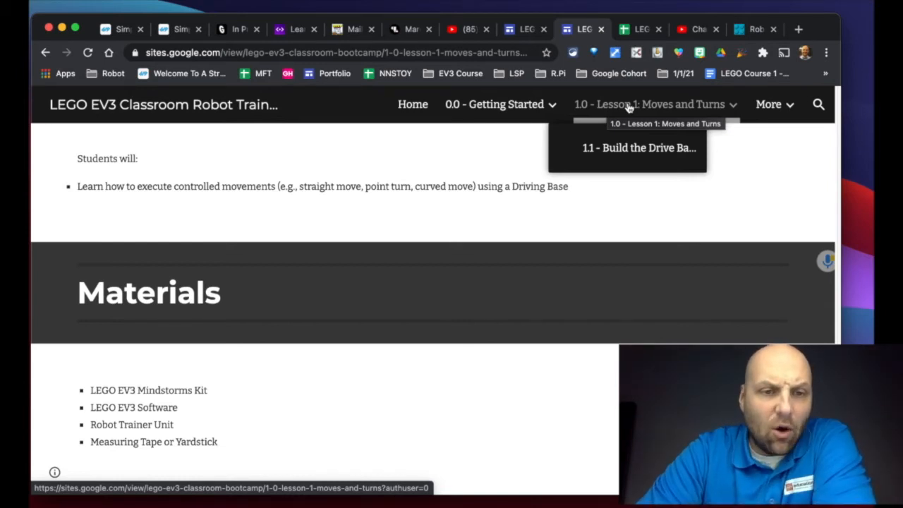
pyautogui.click(767, 104)
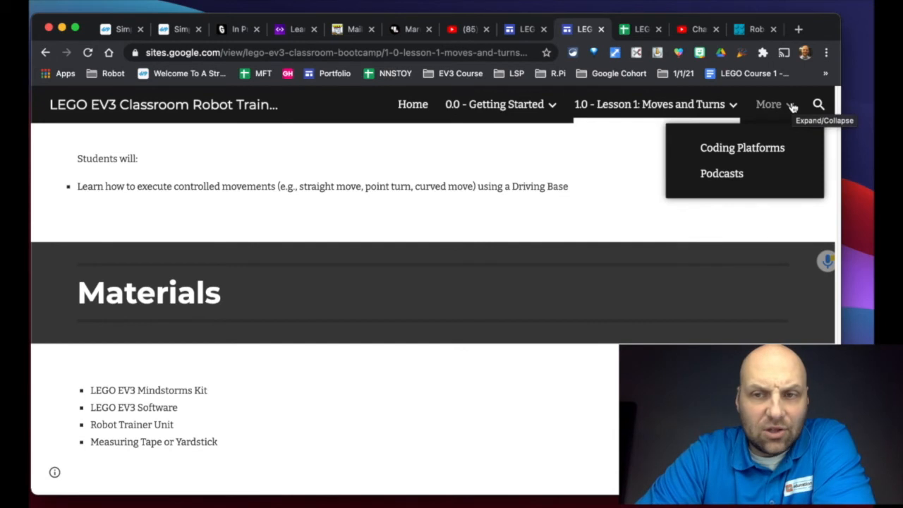
pyautogui.moveTo(768, 106)
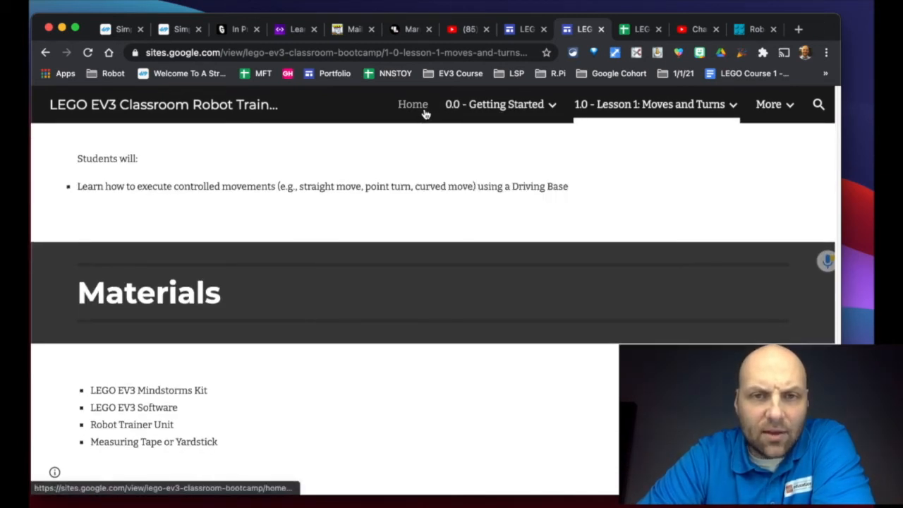
# Return to the site's Home page and choose the Getting Started button near the bottom
pyautogui.click(412, 105)
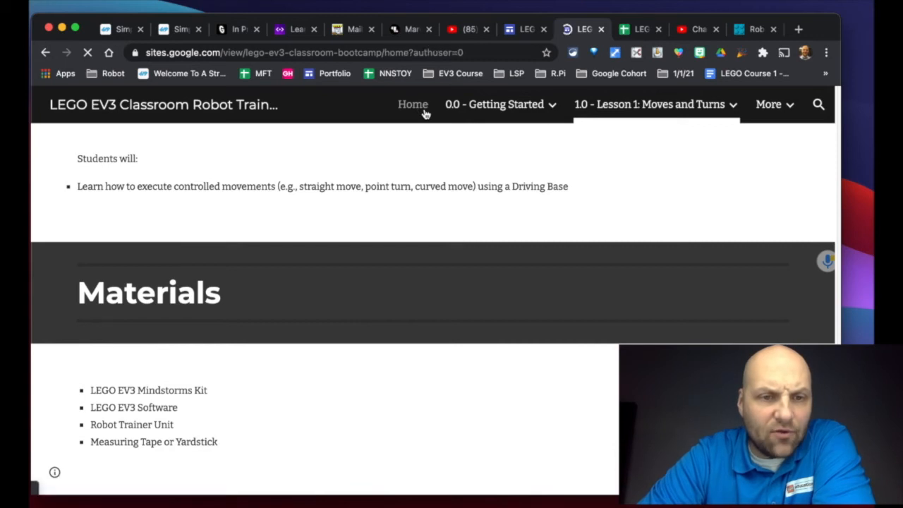
pyautogui.click(412, 105)
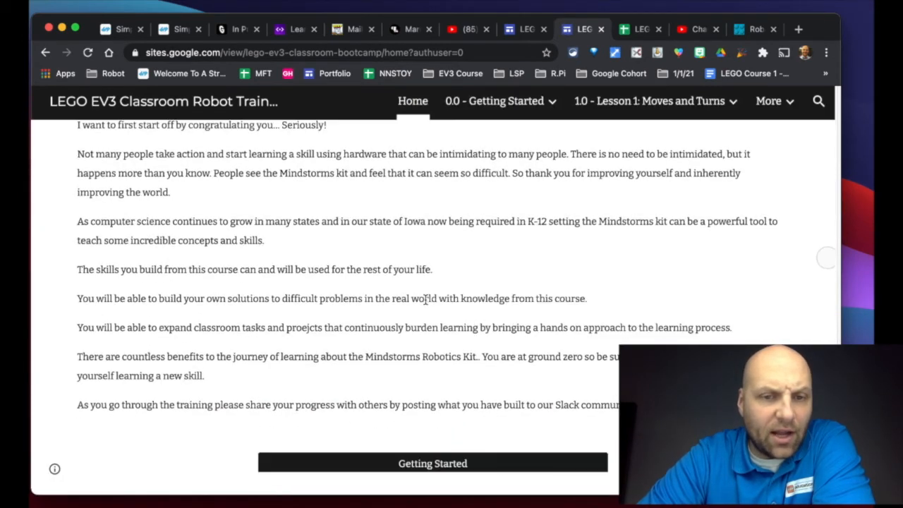
pyautogui.scroll(-3)
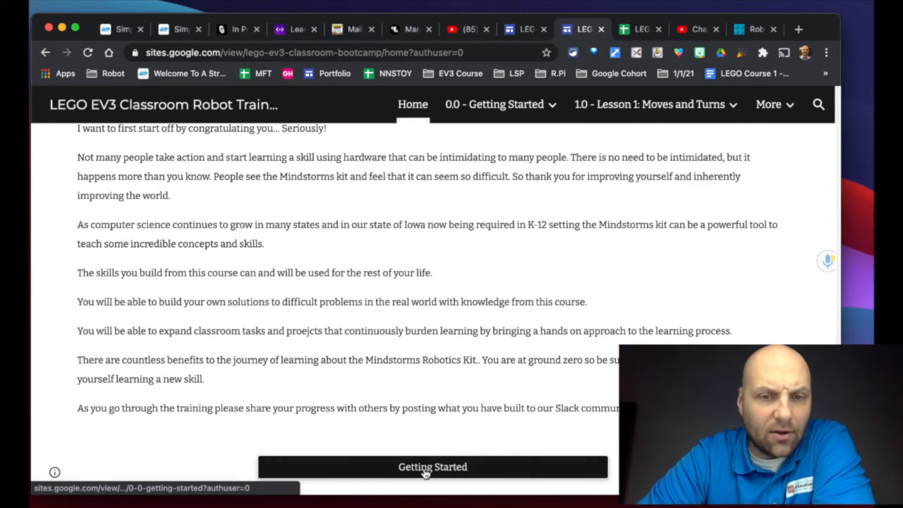
pyautogui.click(432, 466)
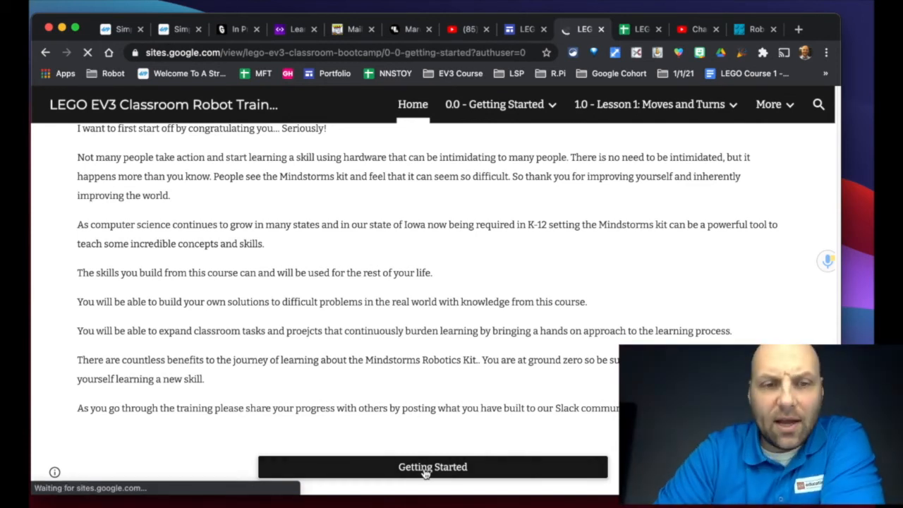
# Load the 0.0 - Getting Started page showing its Navigating the course section
pyautogui.click(432, 465)
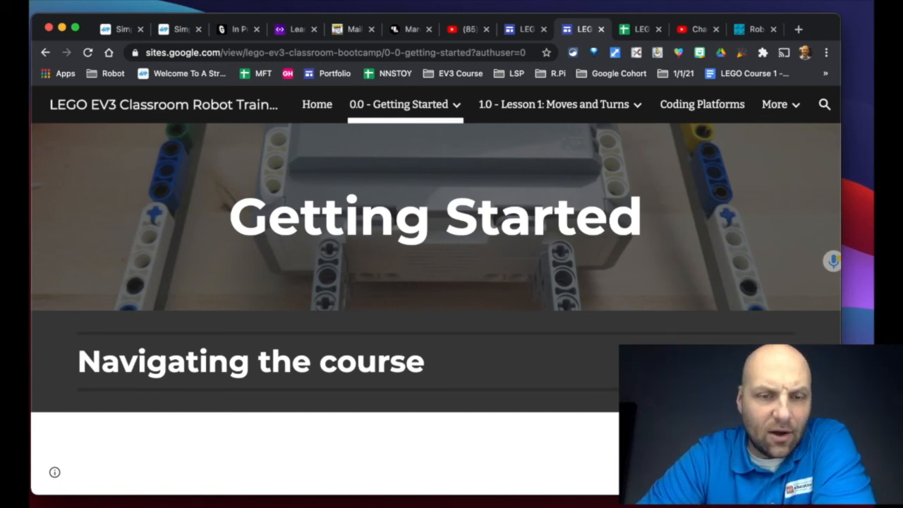
pyautogui.moveTo(471, 255)
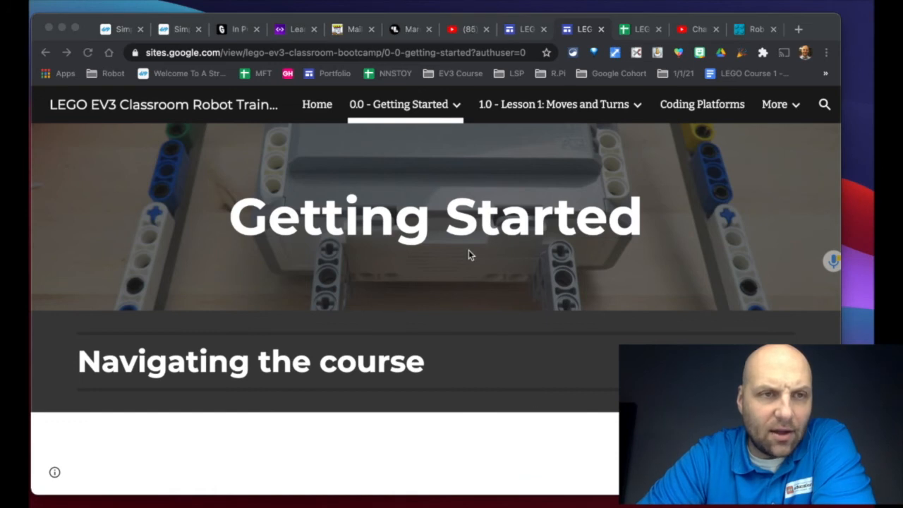
pyautogui.moveTo(56, 30)
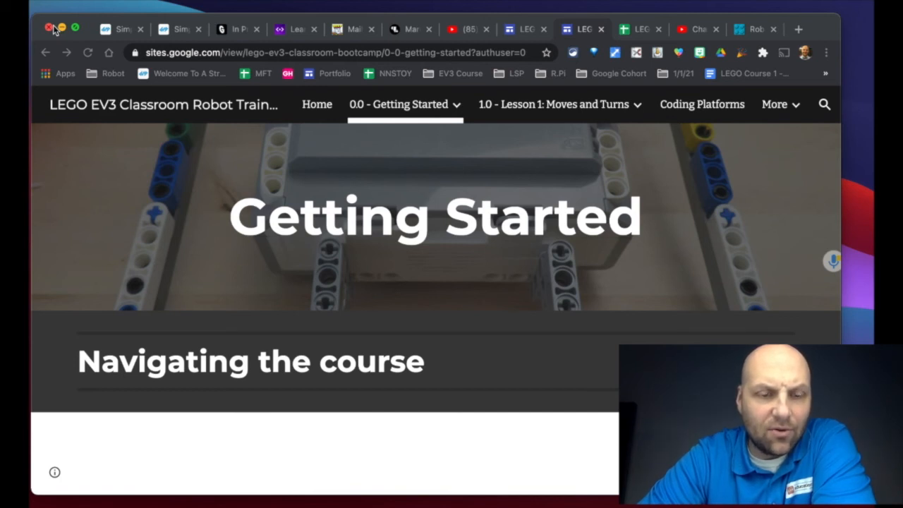
pyautogui.moveTo(303, 309)
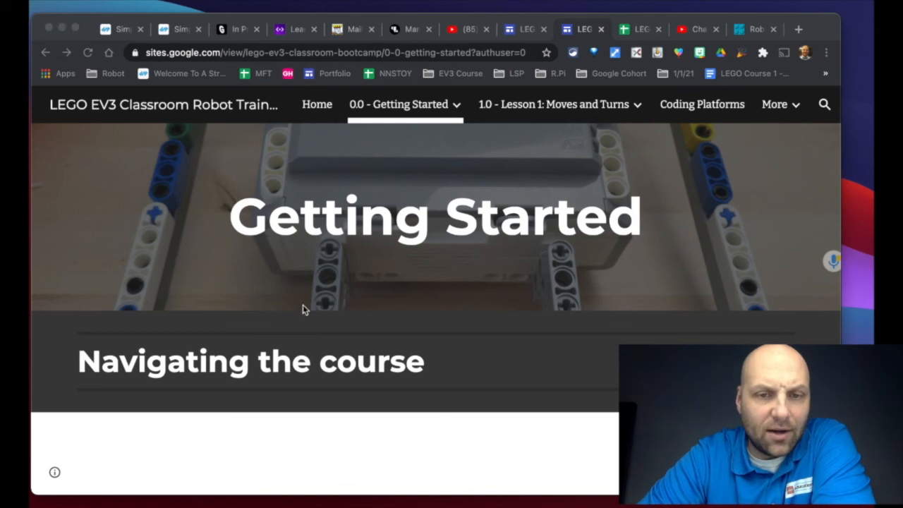